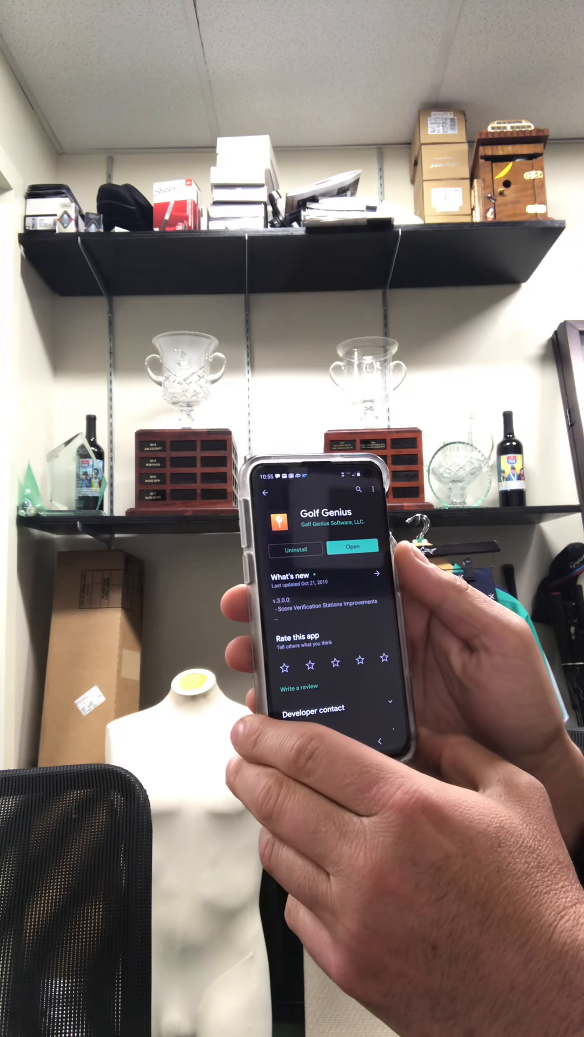
Step: Launch the installed Golf Genius app from its Play Store listing
click(352, 546)
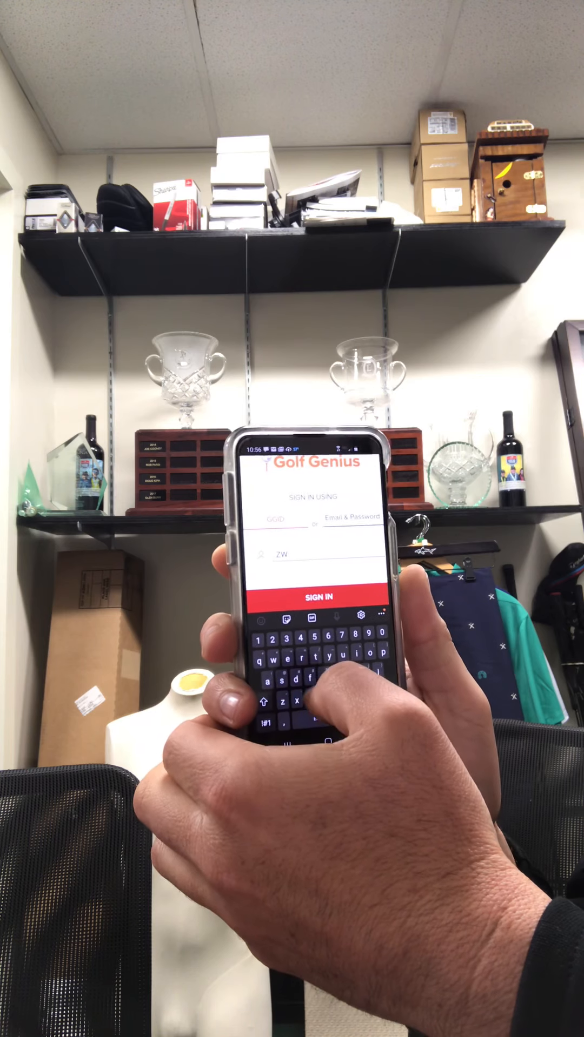
text(B)
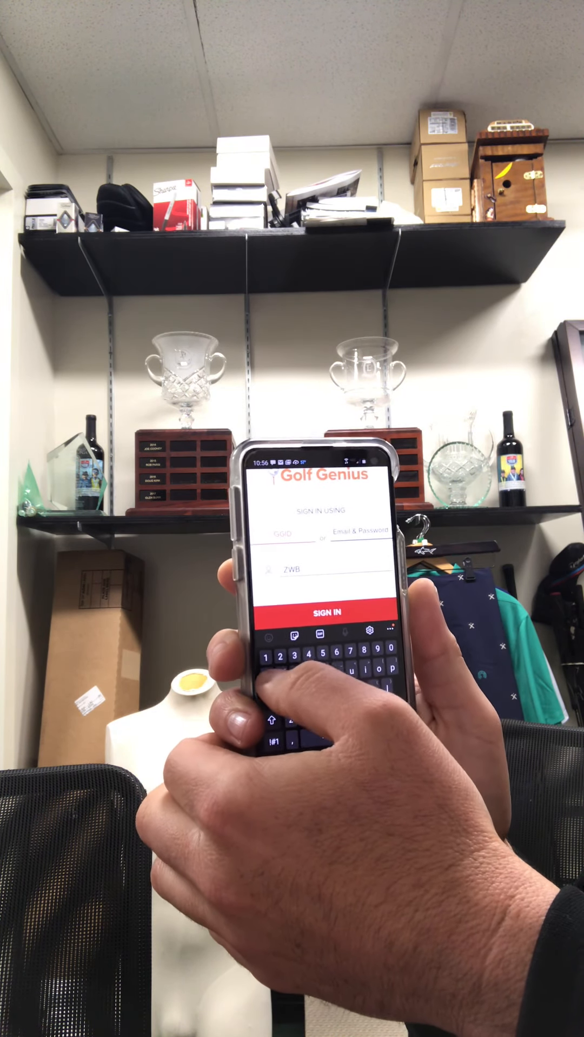
text(QV)
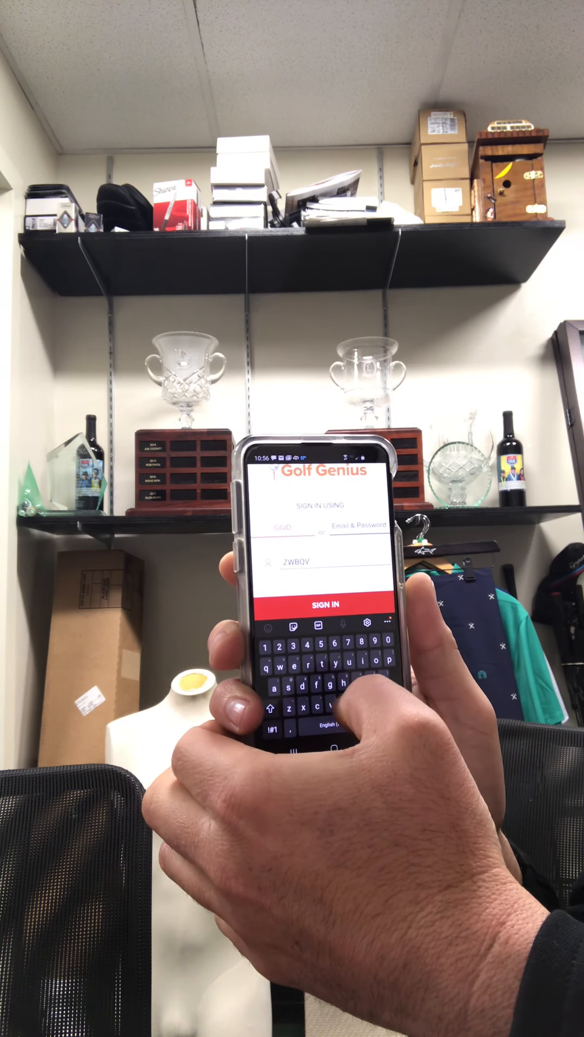
text(B)
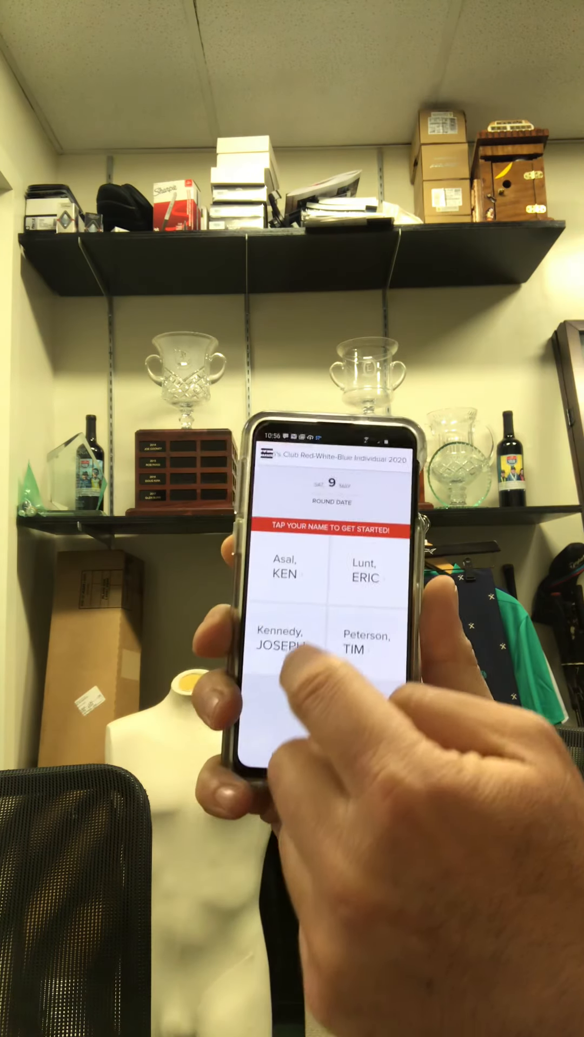
click(284, 638)
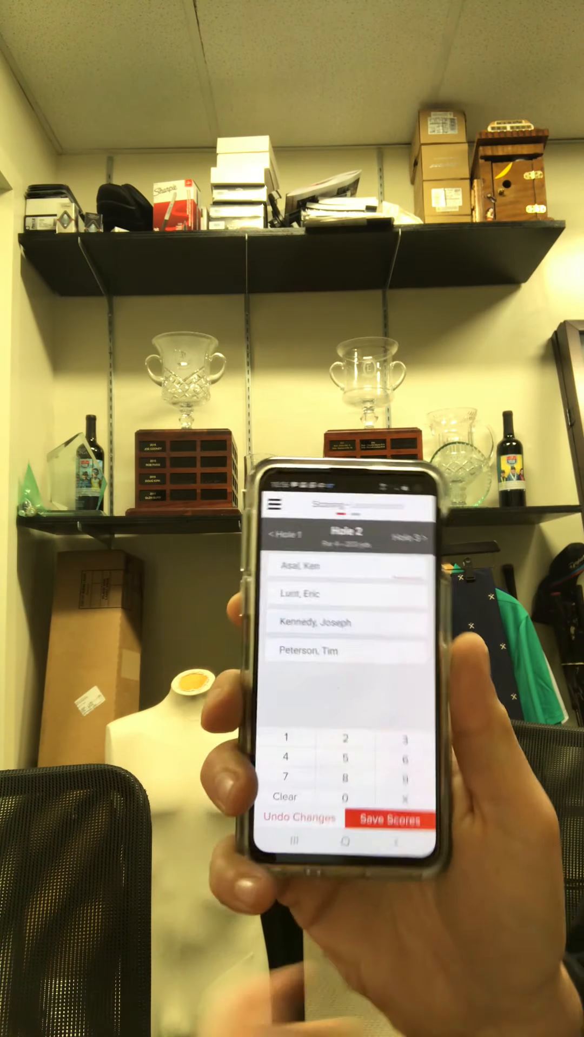
click(283, 535)
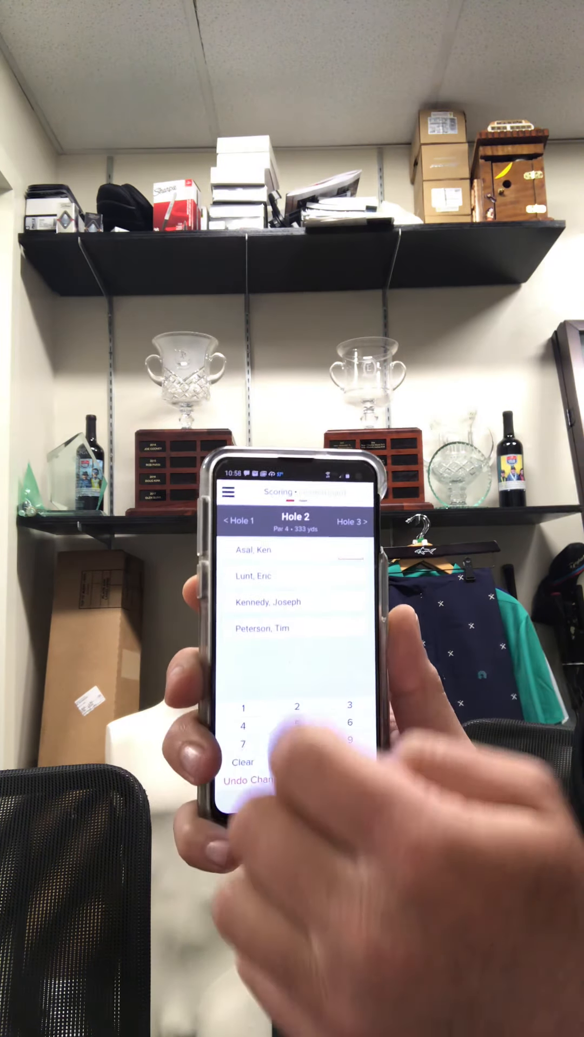
Step: Show the leaderboard and expand the Red White Blue Net - Net standings
click(243, 726)
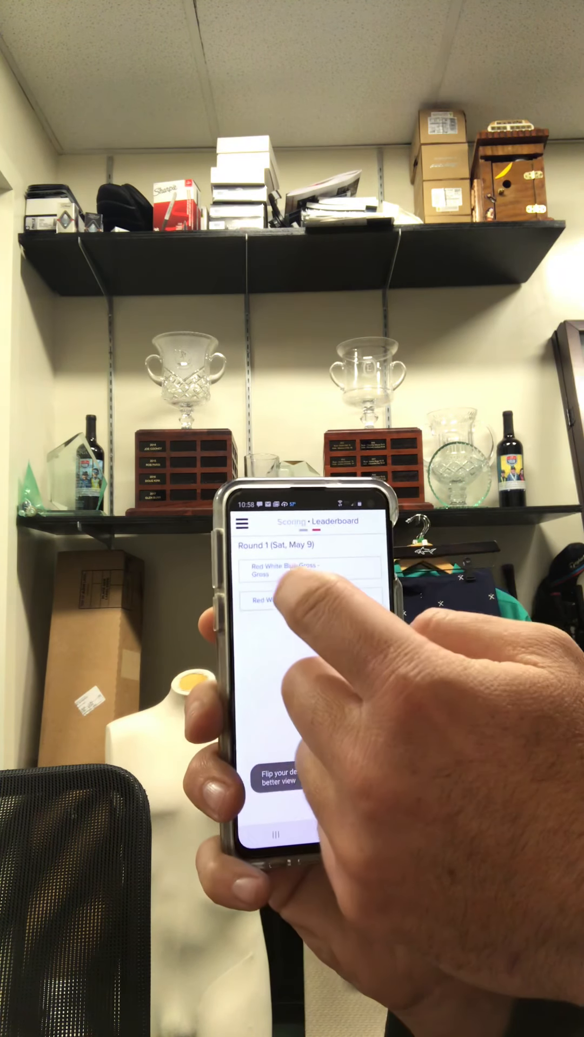
click(284, 600)
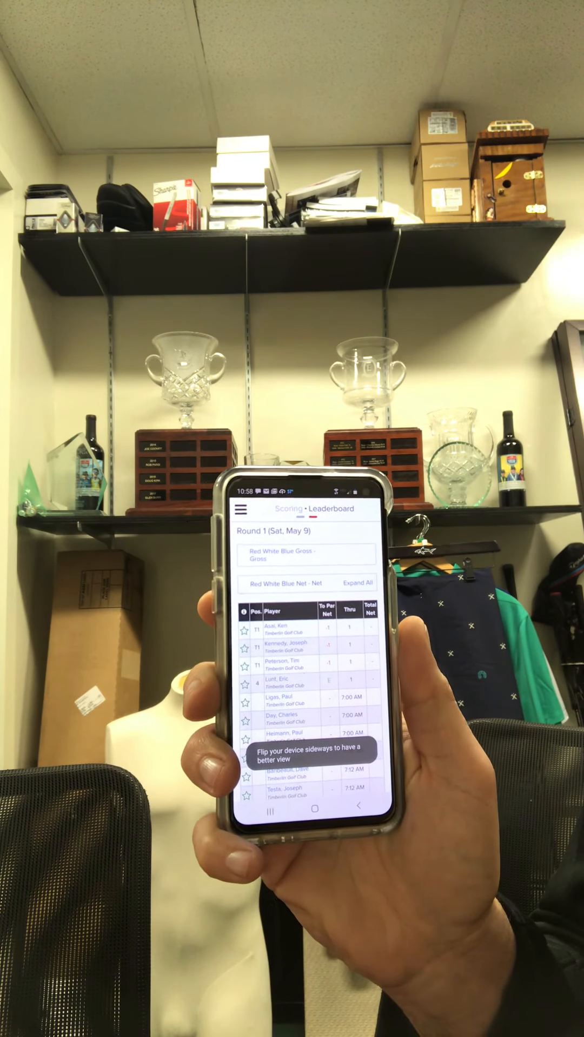